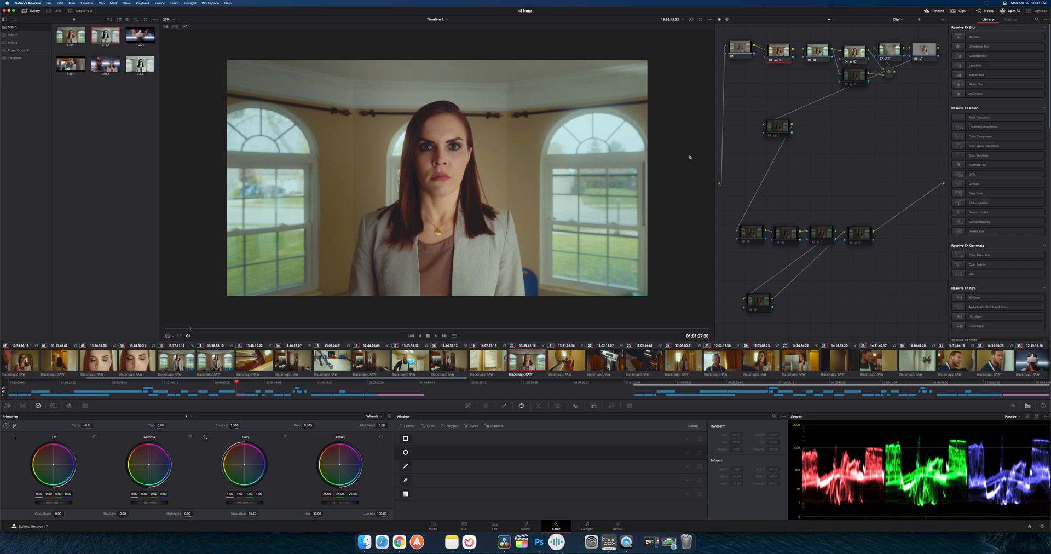
# Switch to the Edit page, check black-and-white Timeline 3, then return to Timeline 2
pyautogui.click(495, 526)
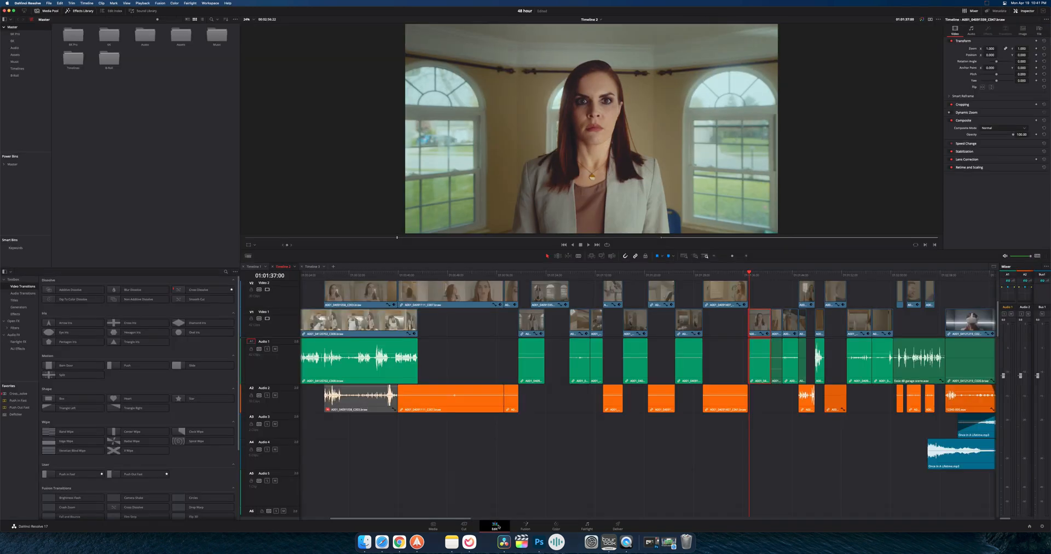
pyautogui.click(311, 266)
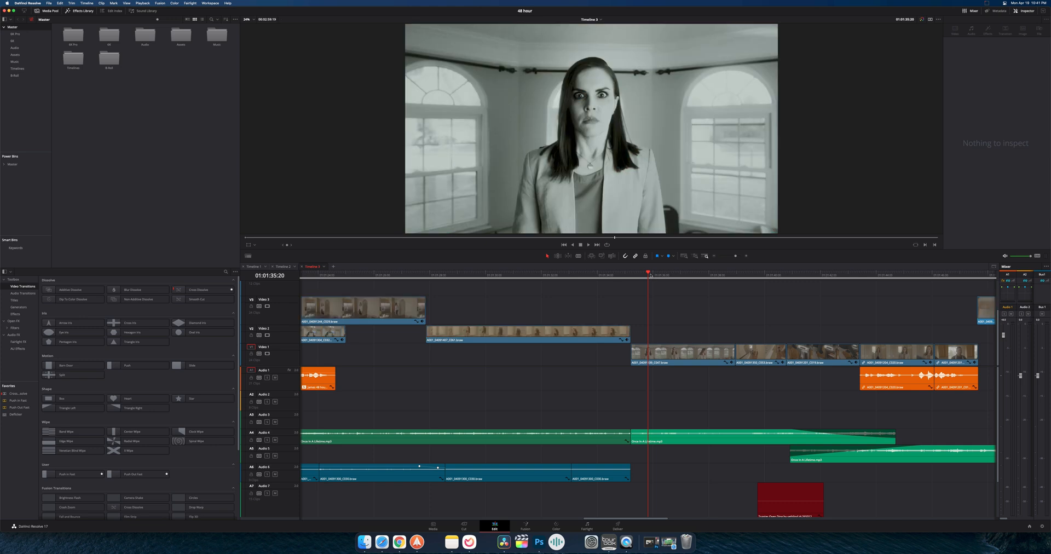
pyautogui.click(284, 266)
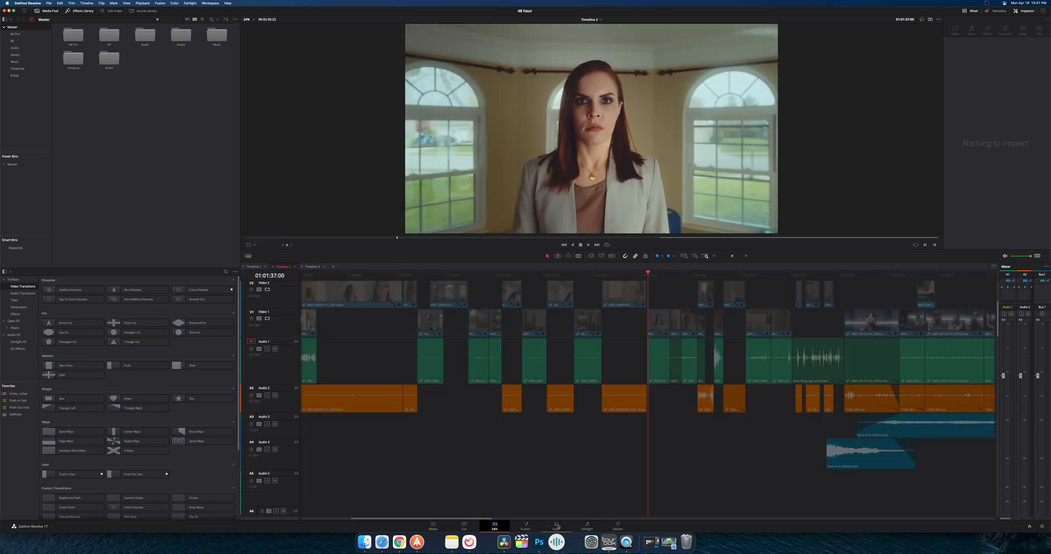
# Return to the Color page for the arched-windows close-up's node editor and grading tools
pyautogui.click(554, 526)
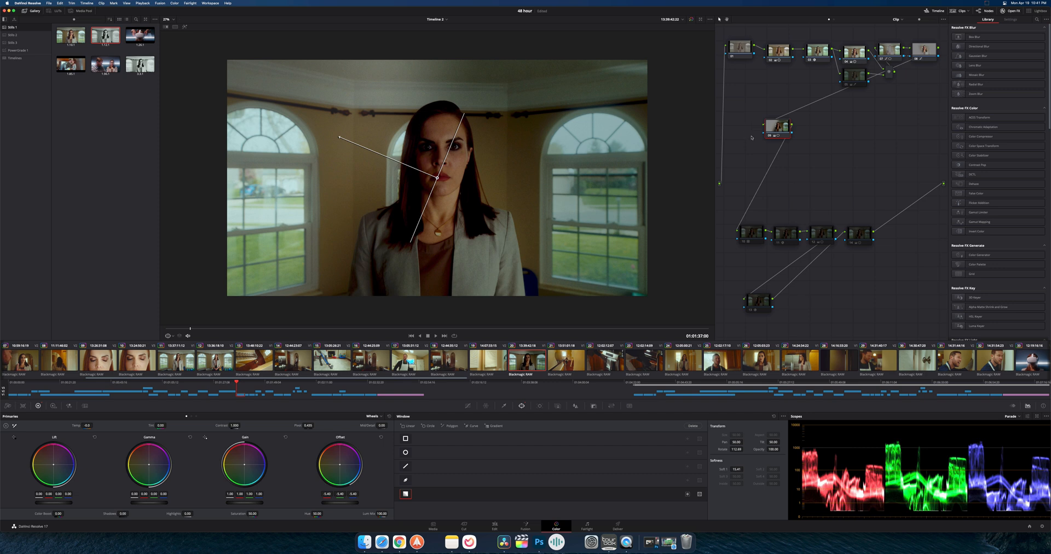
pyautogui.moveTo(847, 95)
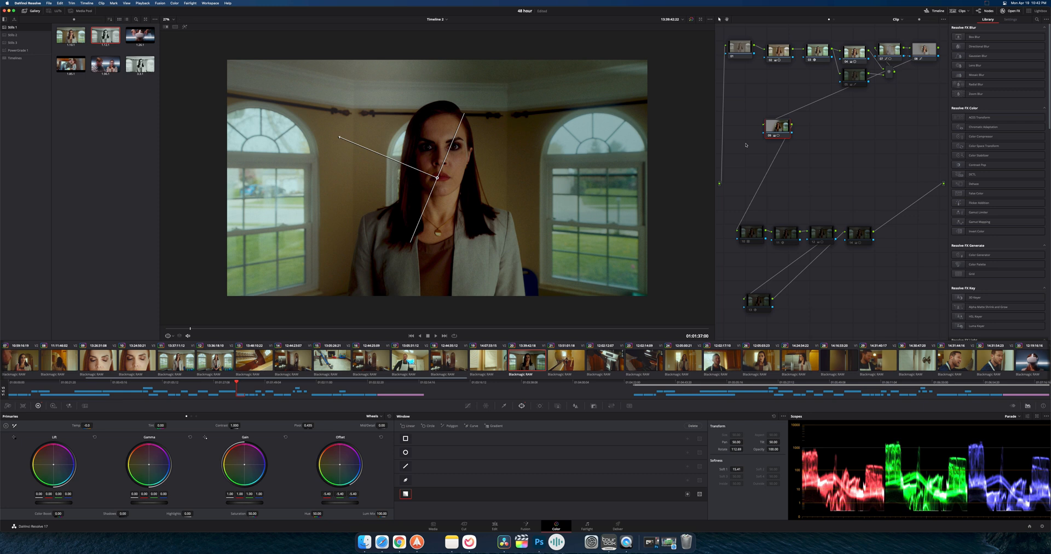
pyautogui.moveTo(364, 116)
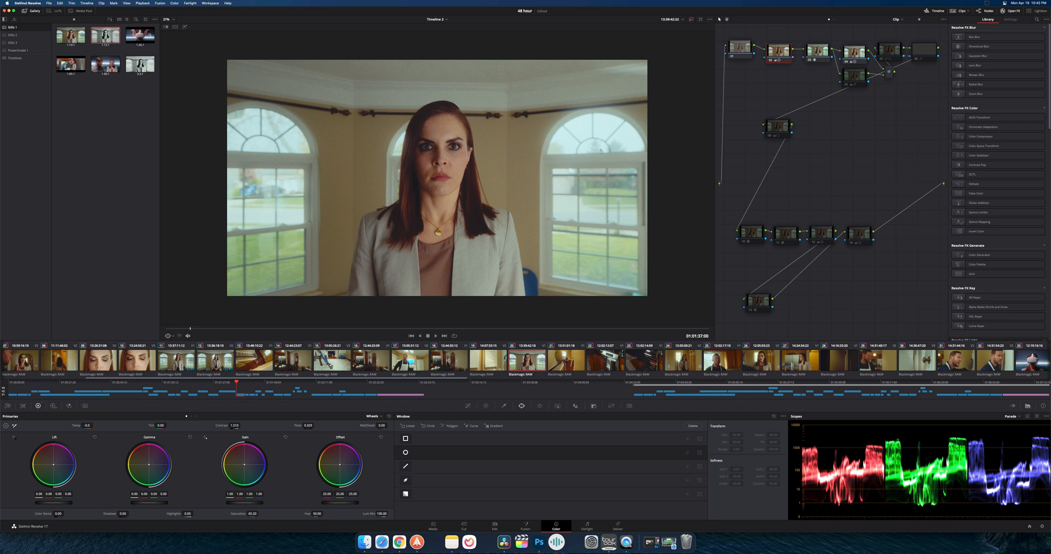
# Enlarge the viewer and show the film-emulation node's exposure, print and grain settings
pyautogui.click(165, 19)
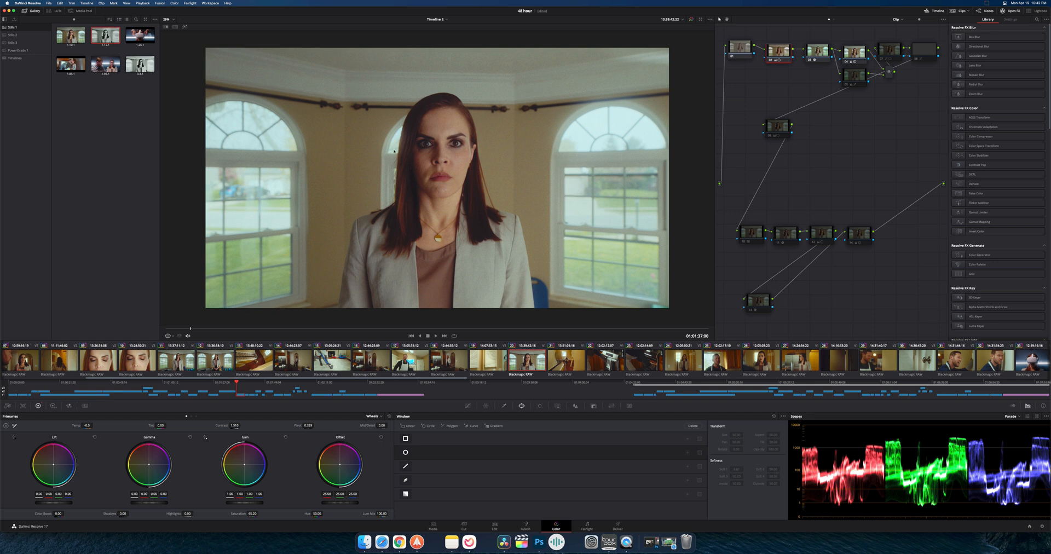
pyautogui.click(1010, 20)
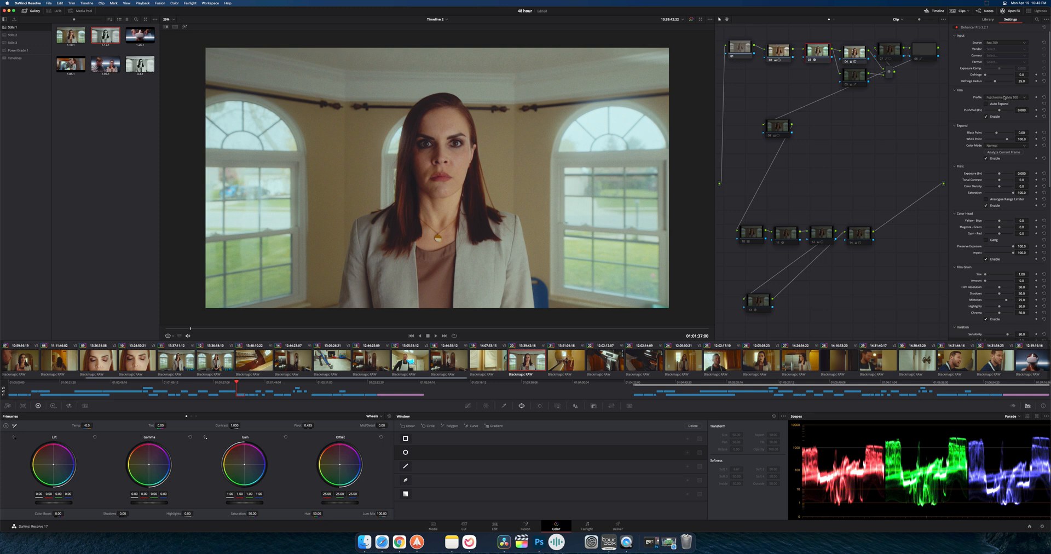
# Pick a camera maker in the film-emulation settings and scroll down to the halation, bloom and gate weave sections
pyautogui.scroll(-3)
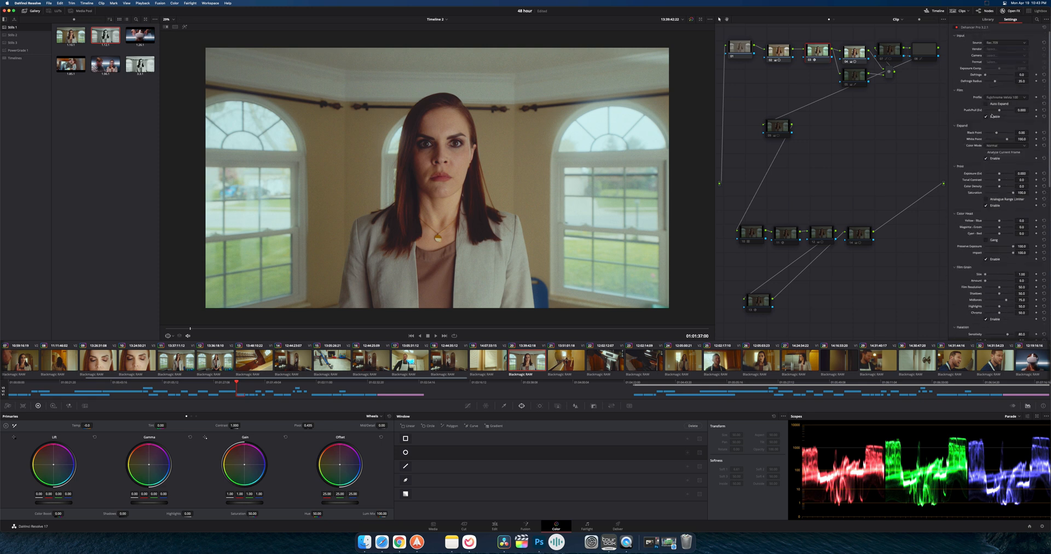
pyautogui.click(1006, 42)
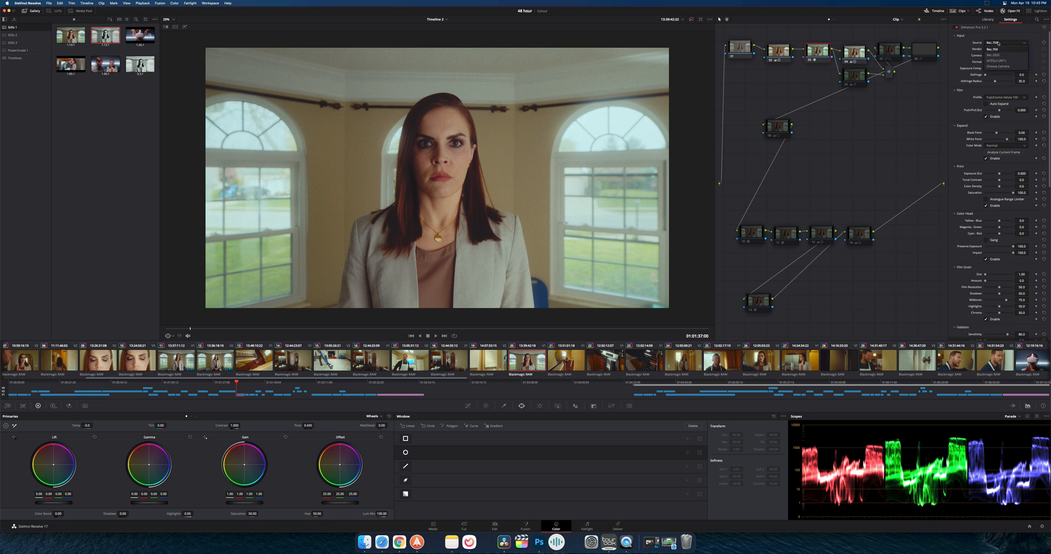
pyautogui.click(1005, 49)
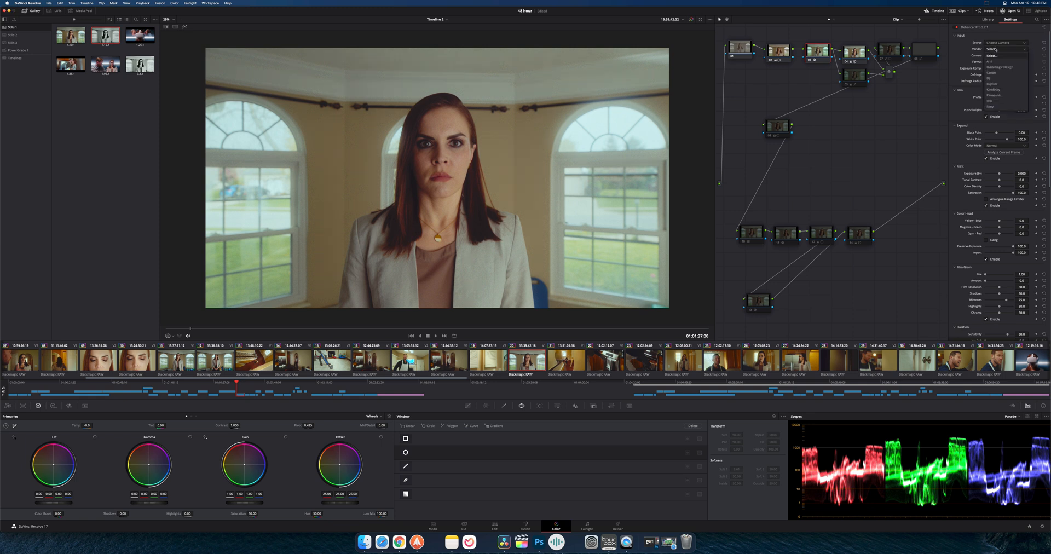
pyautogui.click(998, 67)
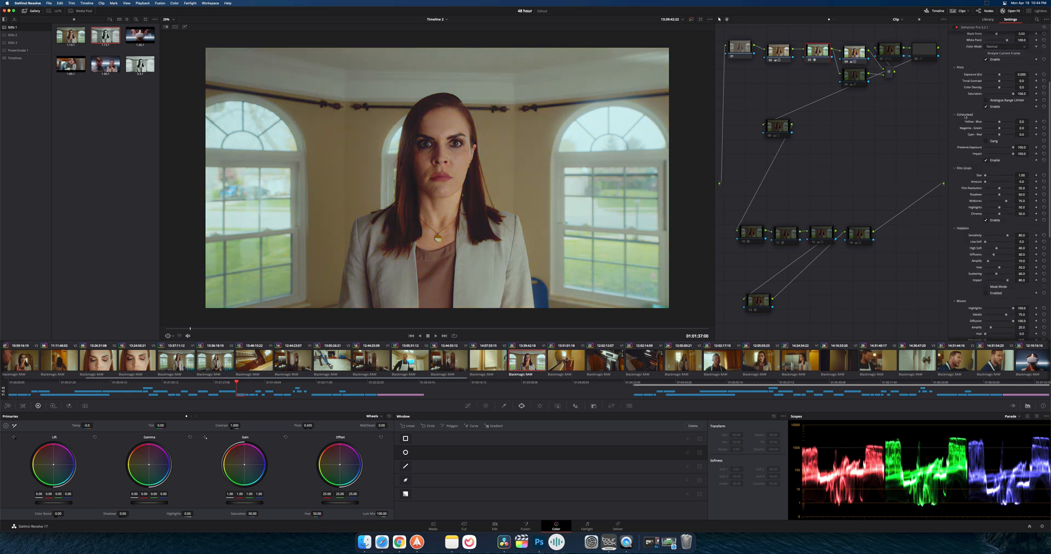
pyautogui.scroll(-3)
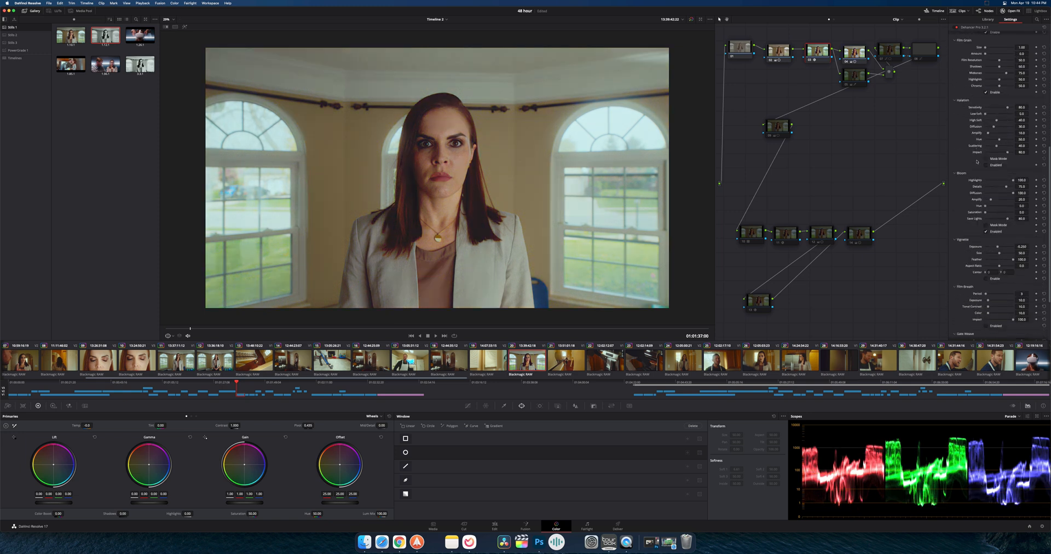
pyautogui.scroll(-3)
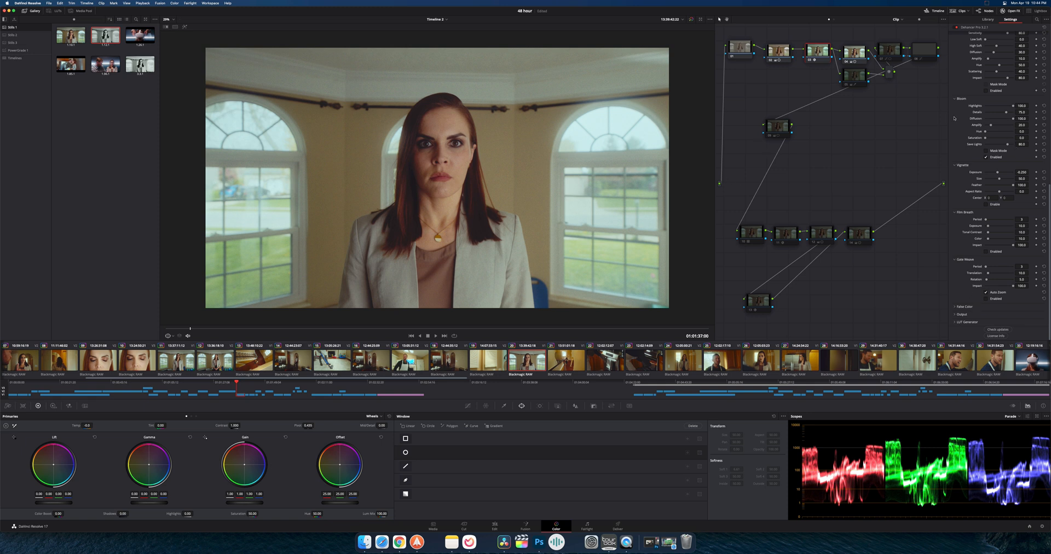
pyautogui.moveTo(984, 122)
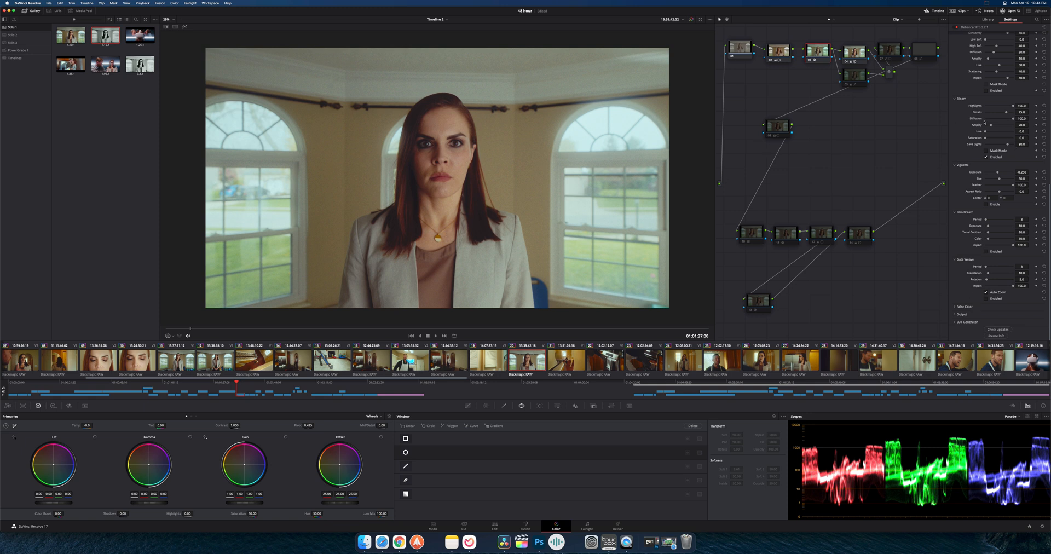
pyautogui.moveTo(468, 176)
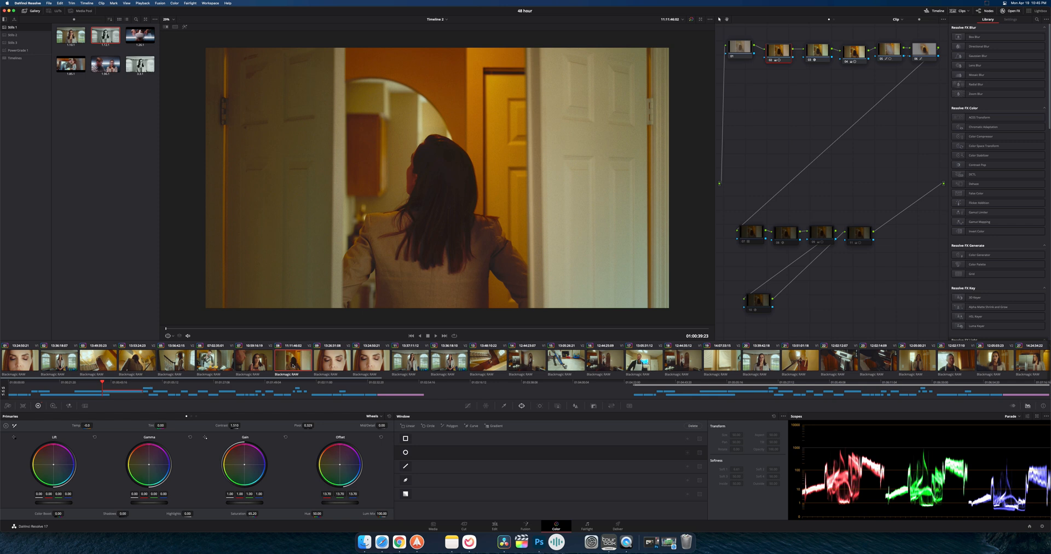
# Set Playback > Timeline Proxy Mode to a lower resolution
pyautogui.click(143, 2)
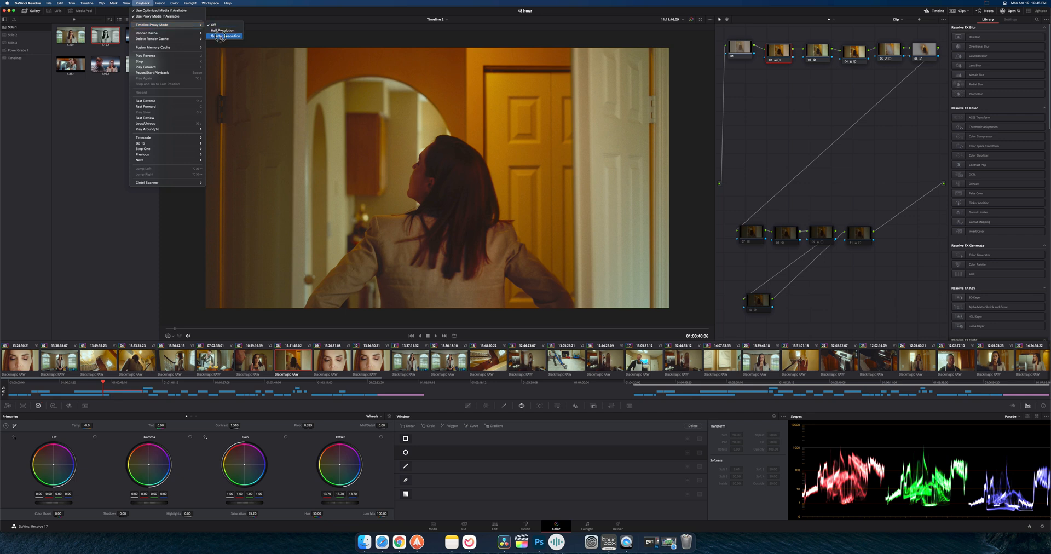
pyautogui.click(224, 36)
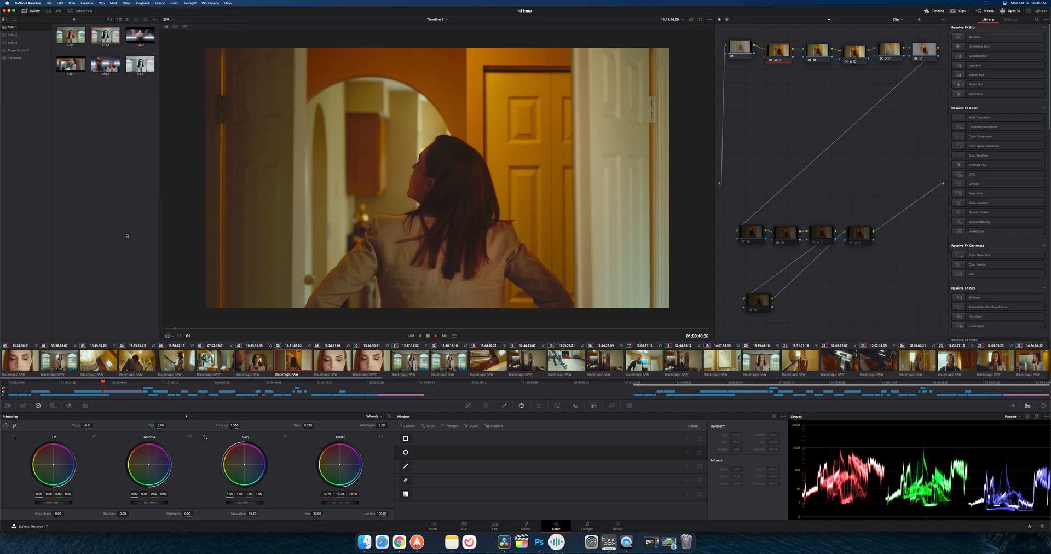
pyautogui.click(436, 336)
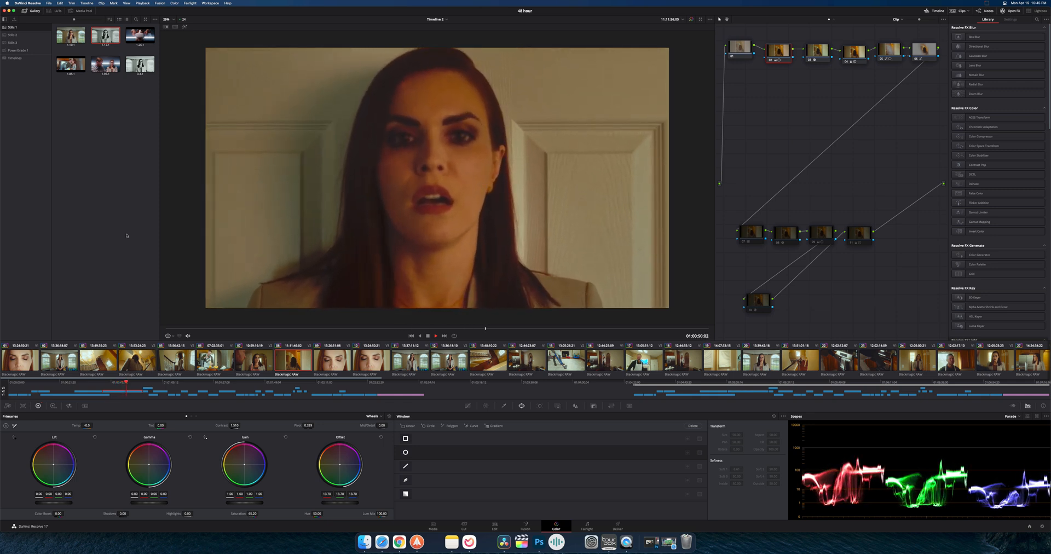
pyautogui.click(434, 335)
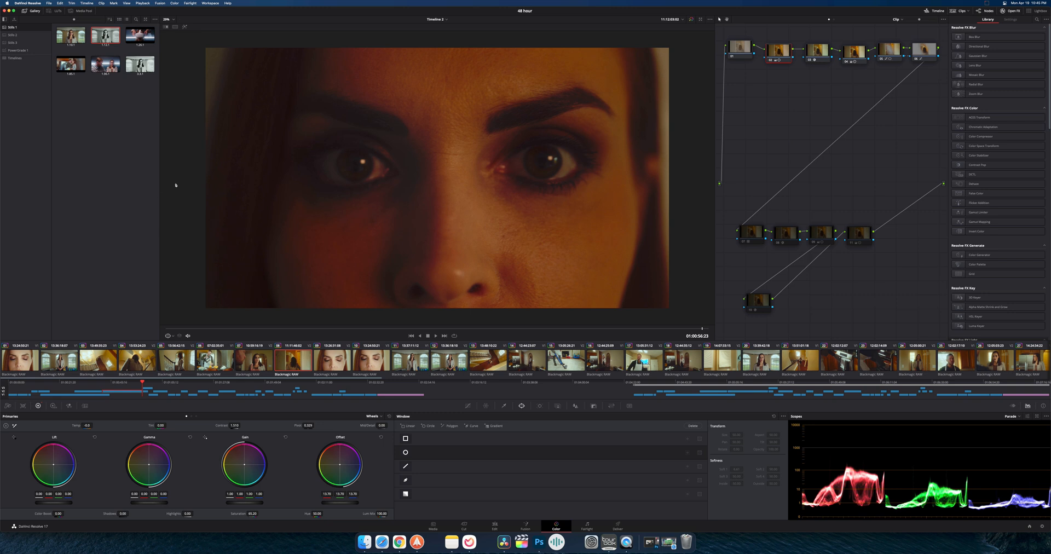
pyautogui.moveTo(542, 310)
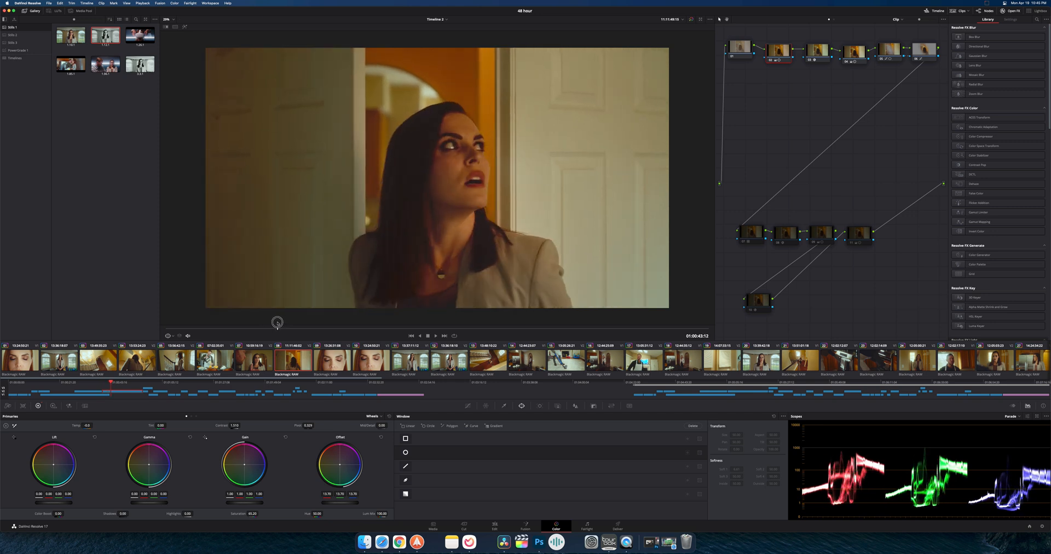
pyautogui.click(434, 335)
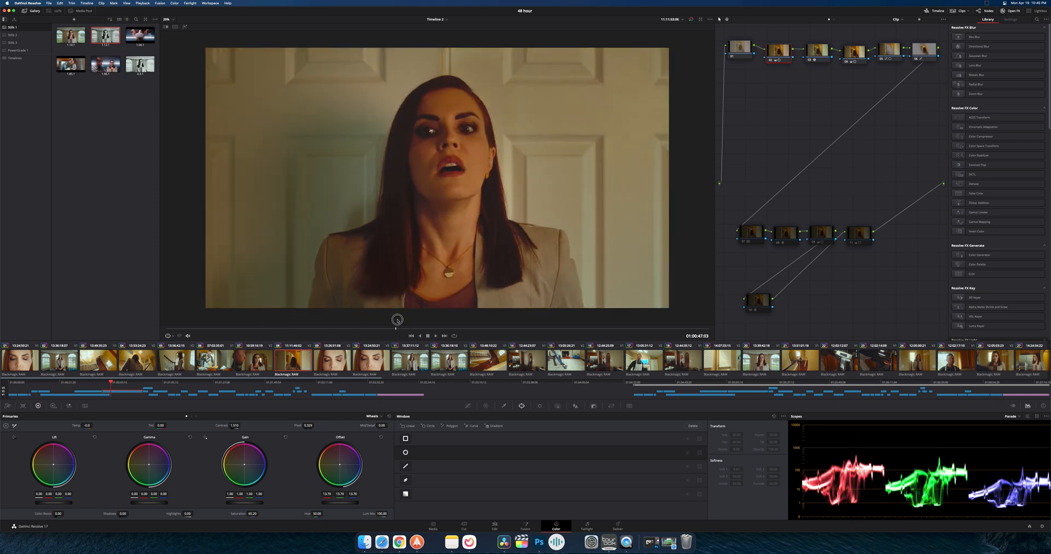
pyautogui.click(427, 335)
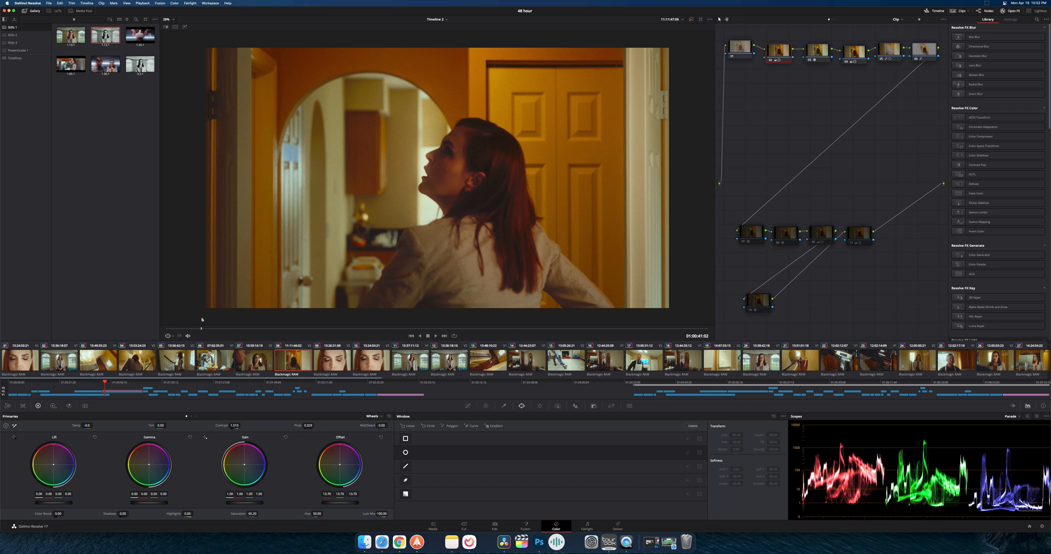
pyautogui.moveTo(203, 329)
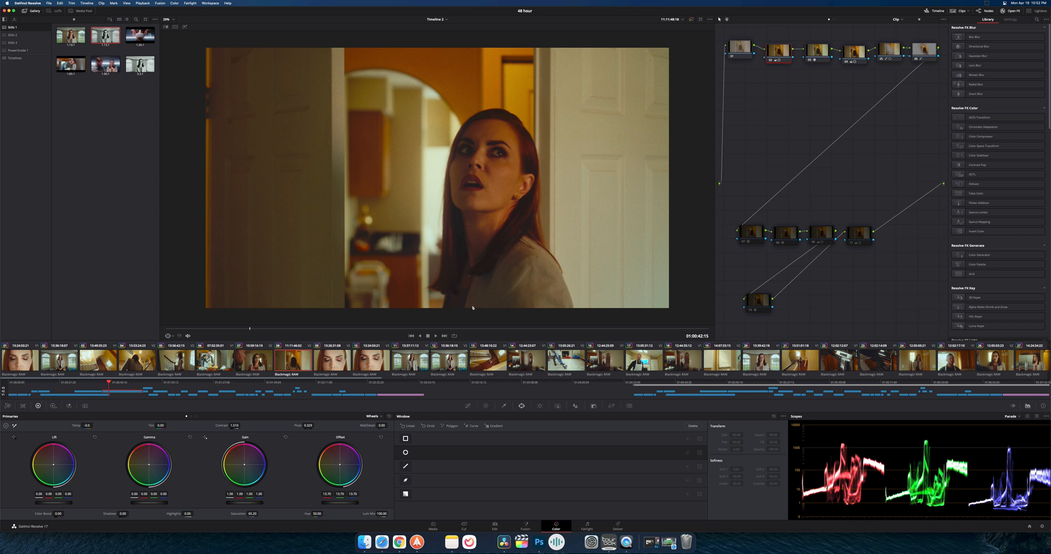
pyautogui.moveTo(253, 329)
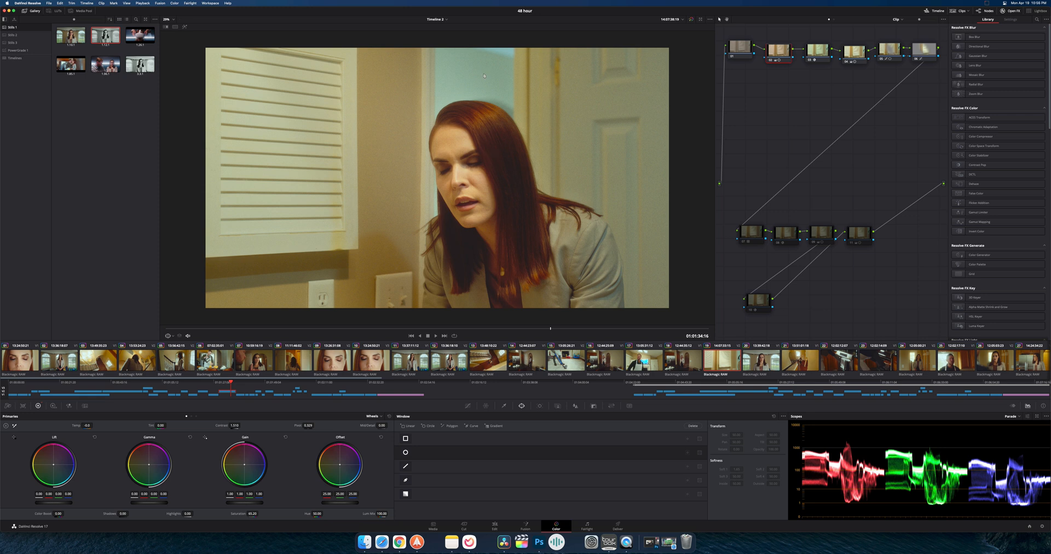
pyautogui.moveTo(538, 82)
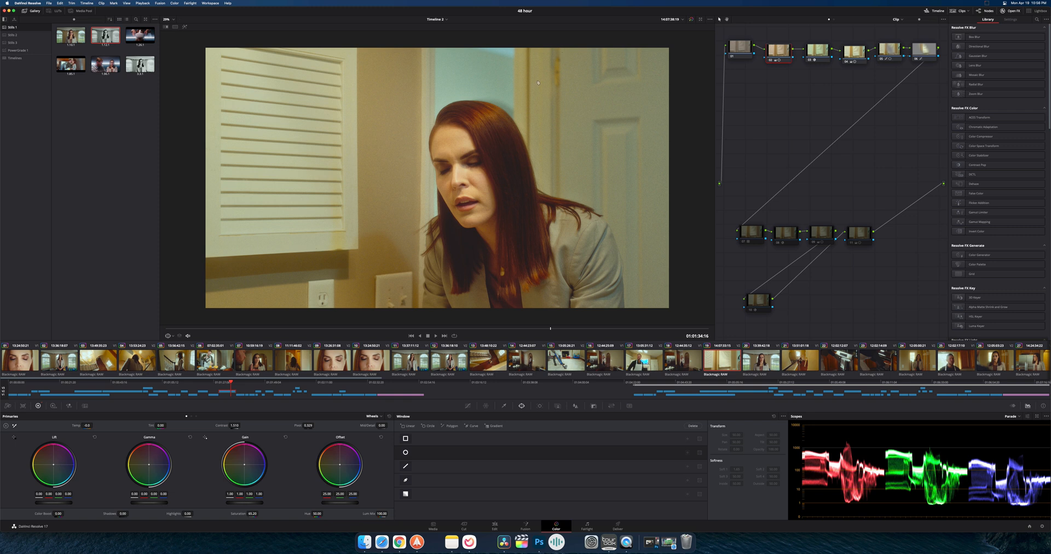
pyautogui.moveTo(529, 325)
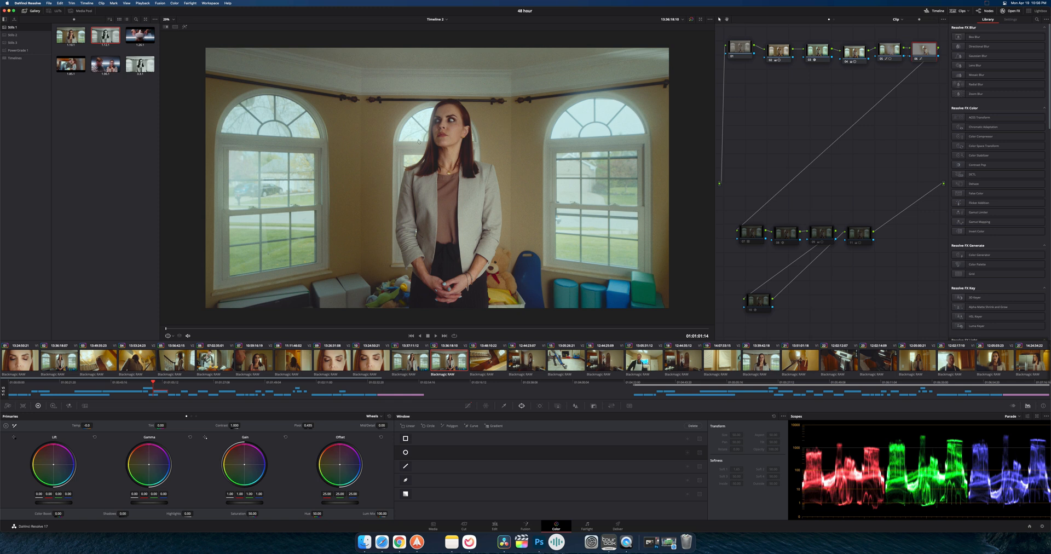
pyautogui.moveTo(397, 333)
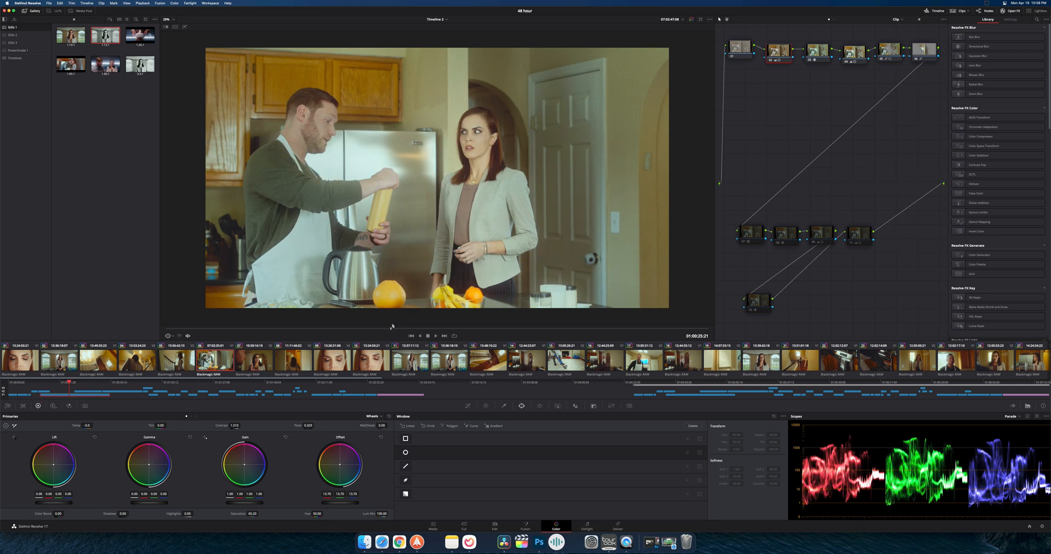
pyautogui.moveTo(639, 163)
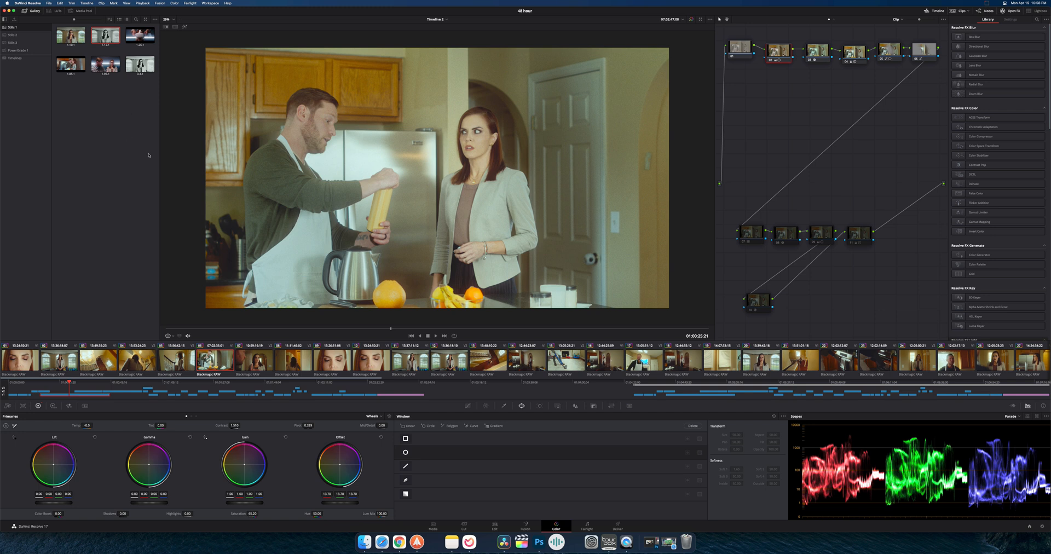
pyautogui.moveTo(454, 277)
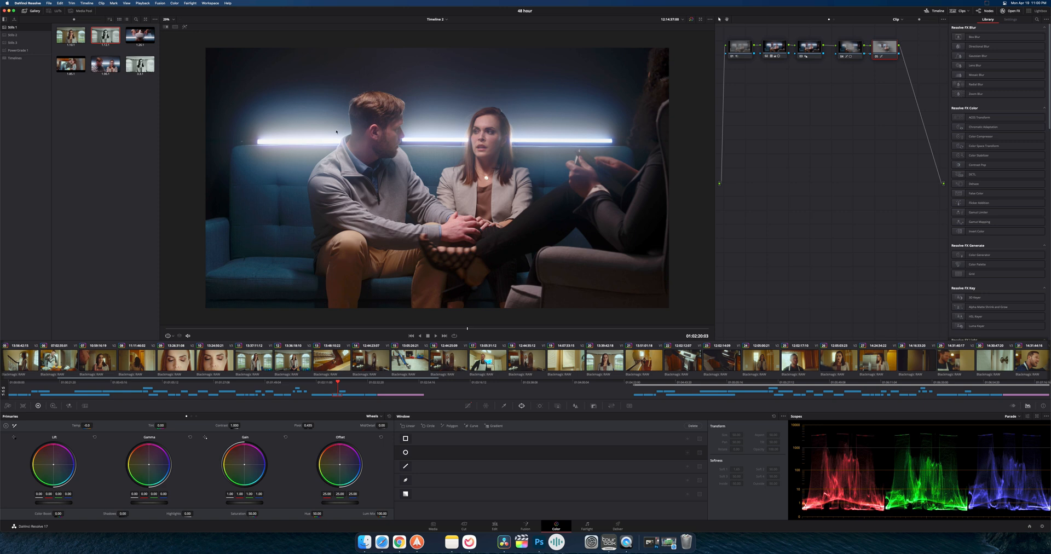
pyautogui.moveTo(321, 214)
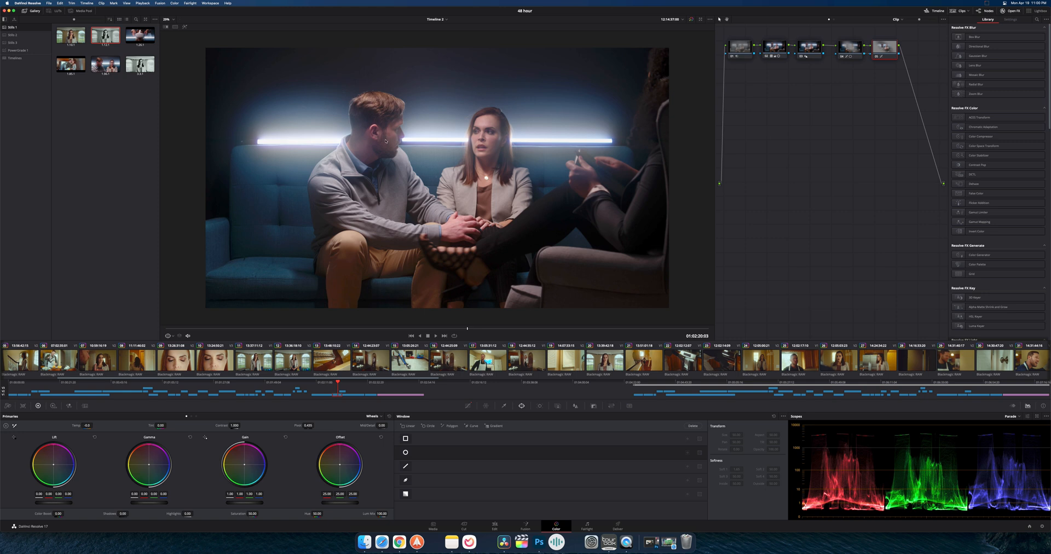
pyautogui.moveTo(421, 57)
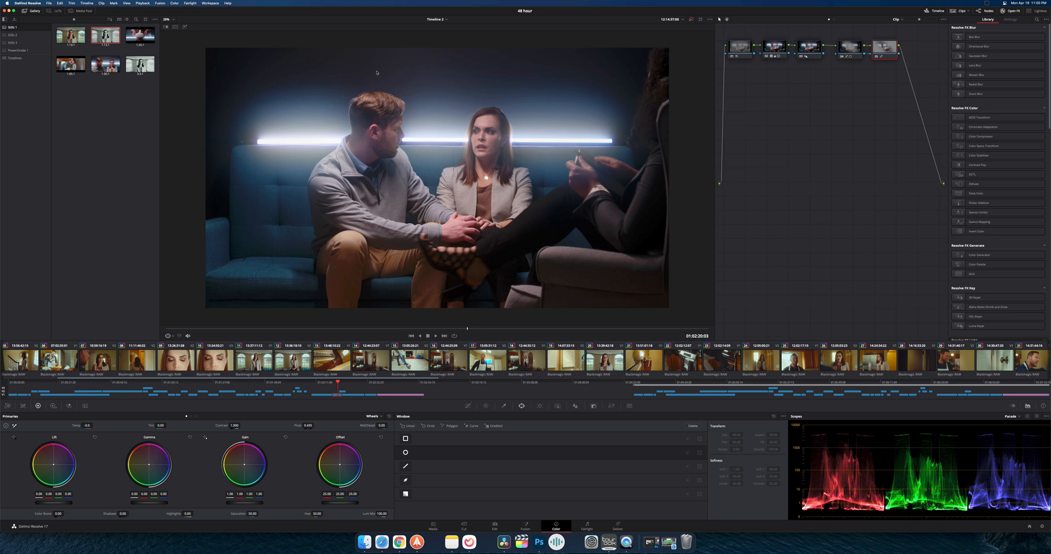
pyautogui.moveTo(386, 101)
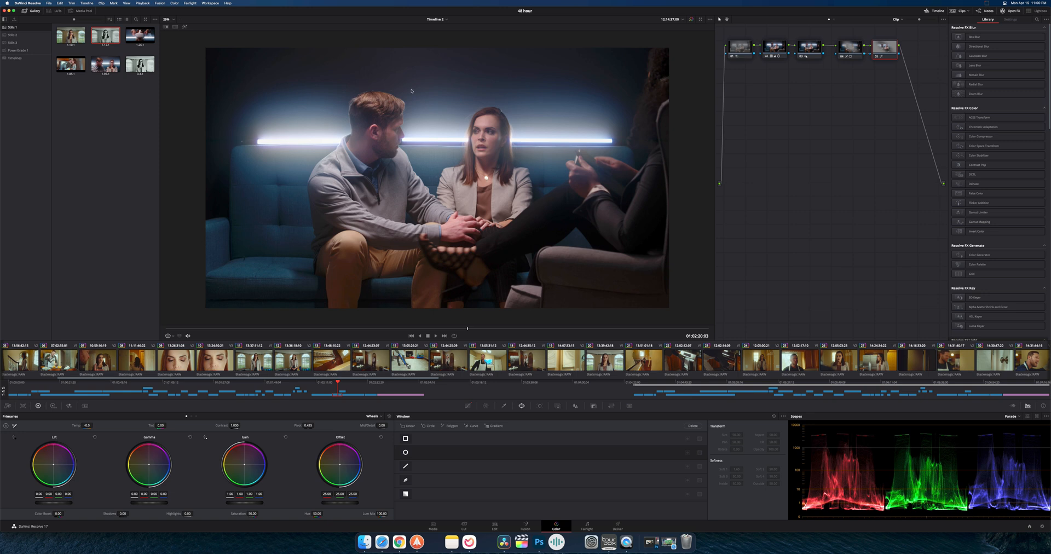
pyautogui.moveTo(412, 94)
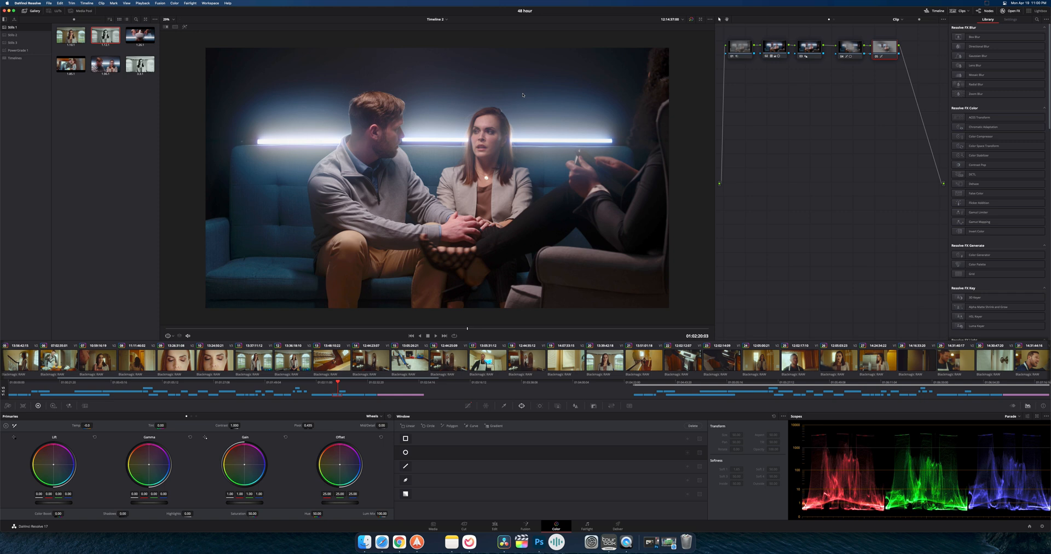
pyautogui.moveTo(432, 179)
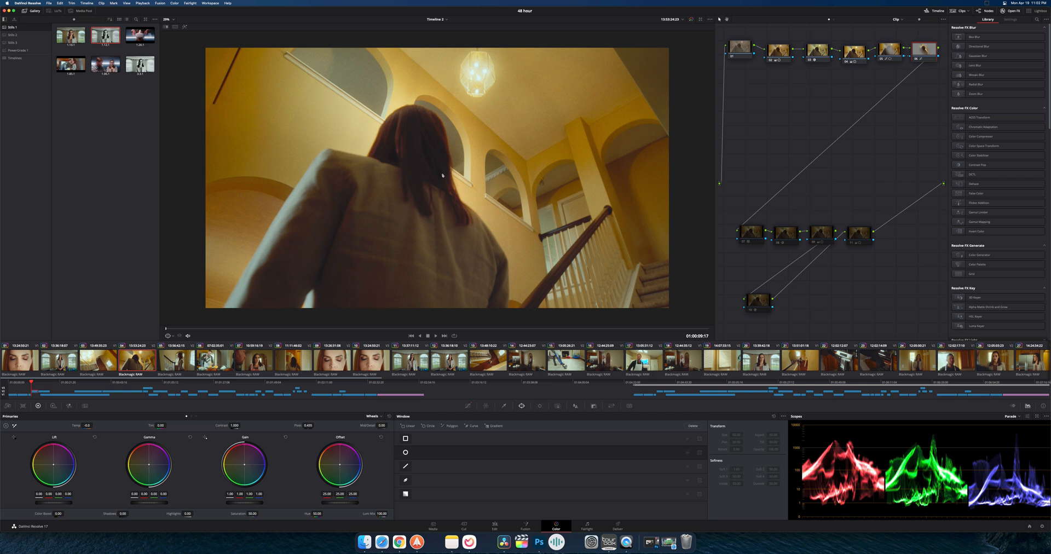
pyautogui.moveTo(257, 329)
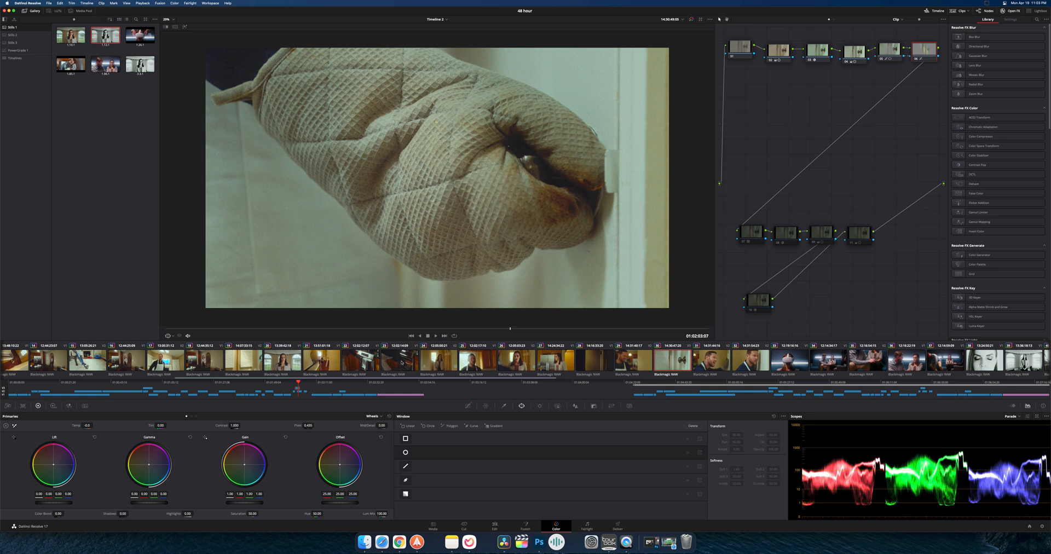
# Select the hallway clip of the woman in the blazer in the thumbnail timeline
pyautogui.click(391, 360)
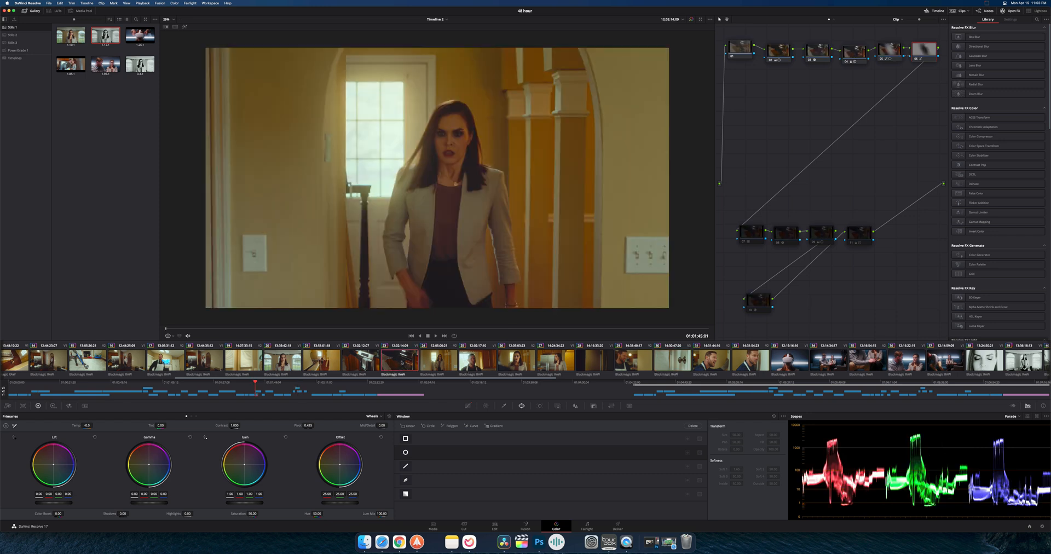